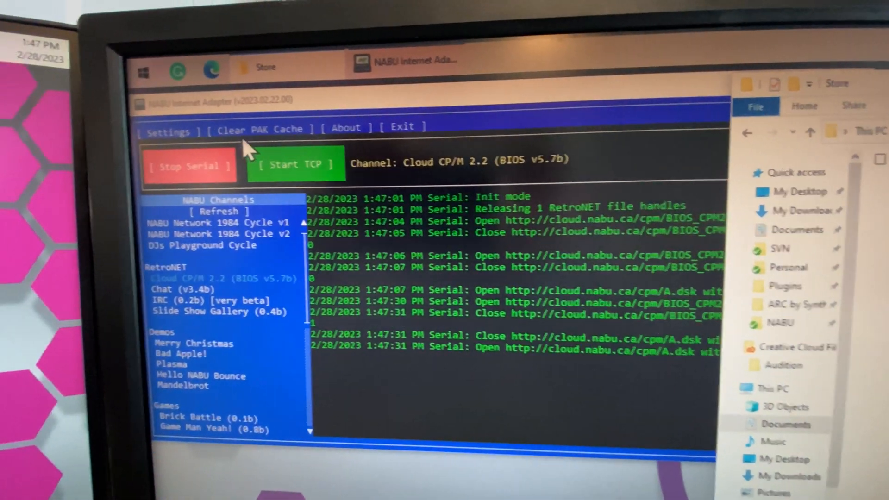
# View the adapter's serial settings: port COM9 at 111861 baud
pyautogui.click(167, 131)
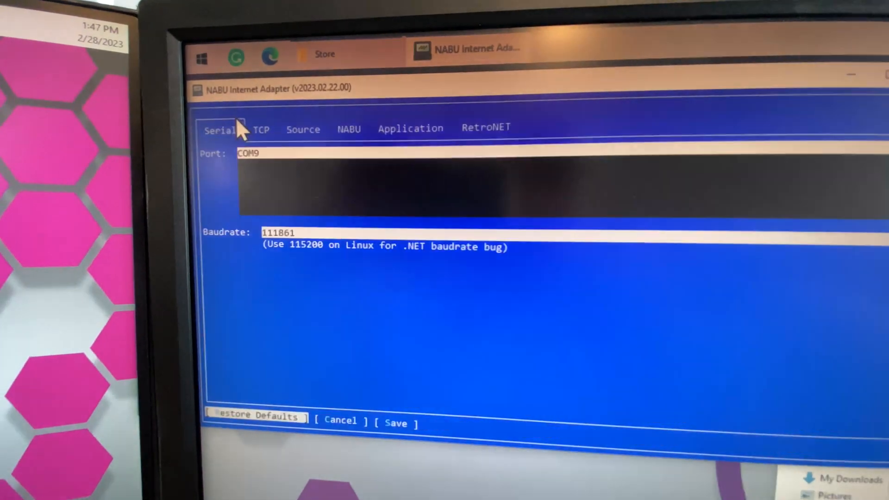
pyautogui.click(486, 127)
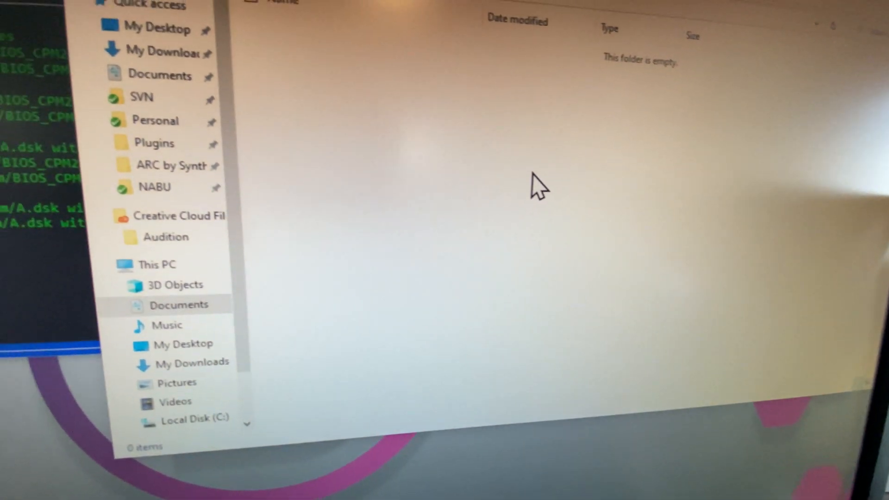
# Browse the dpb project, then open config.xml in Documents > NABU Internet Adapter
pyautogui.rightClick(539, 192)
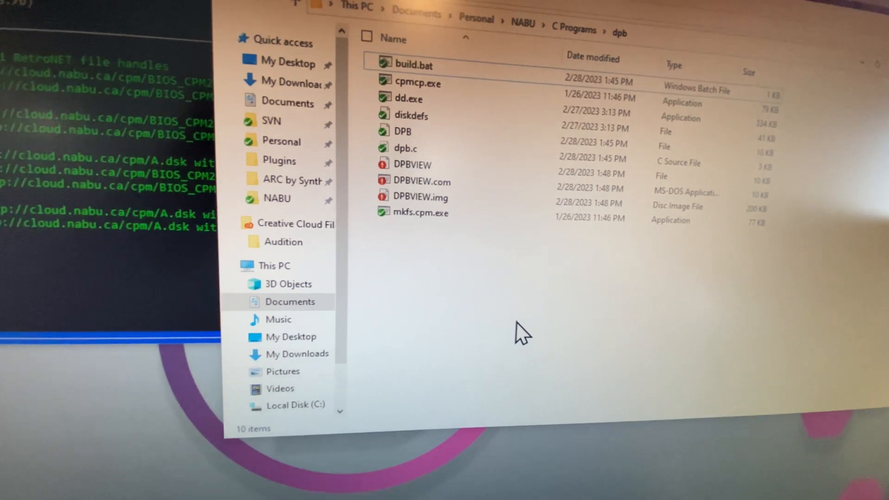
pyautogui.click(439, 158)
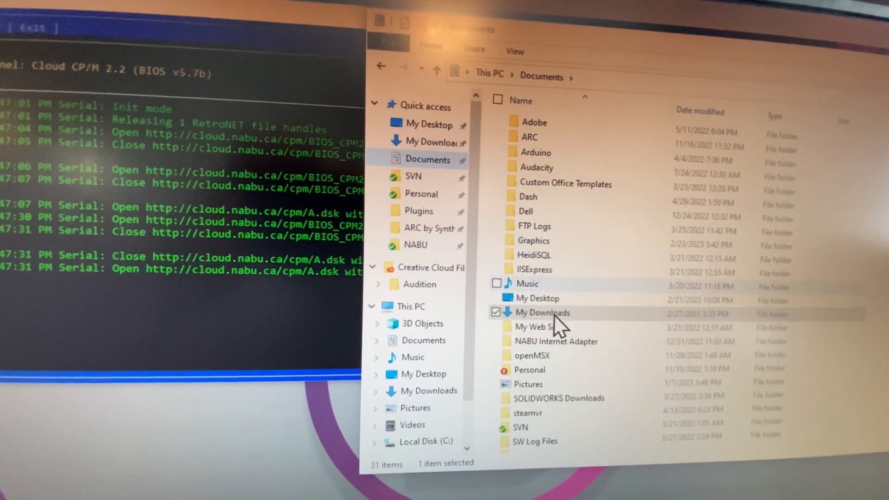
pyautogui.doubleClick(557, 341)
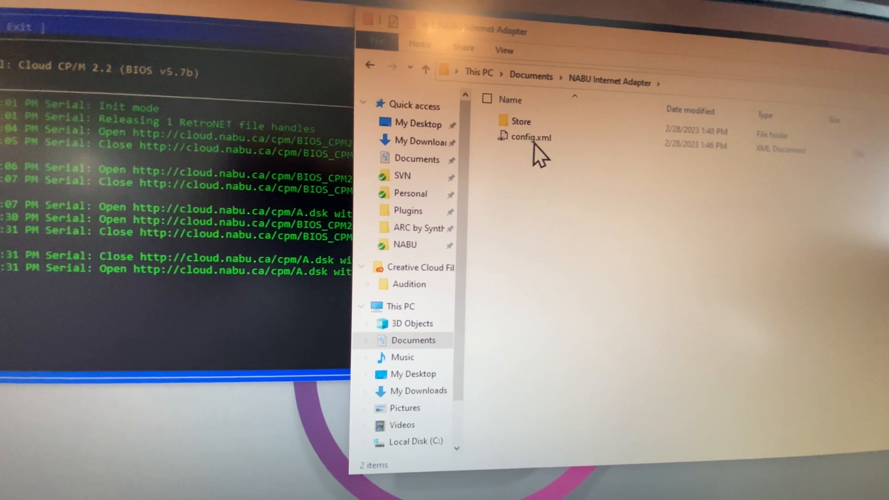
pyautogui.doubleClick(513, 121)
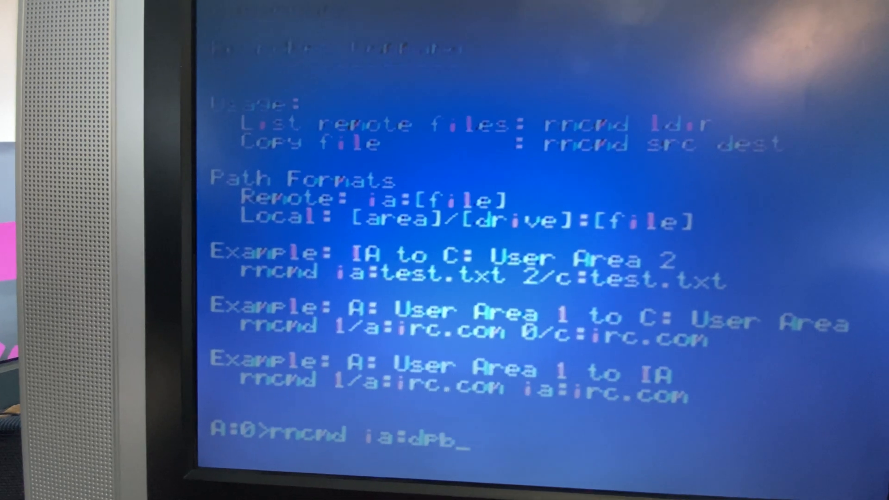
# Enter rncmd ia:dpbview.com 2/c:dpbview.com at the A:0> prompt
pyautogui.write('view.com 2/c:dpbview.com')
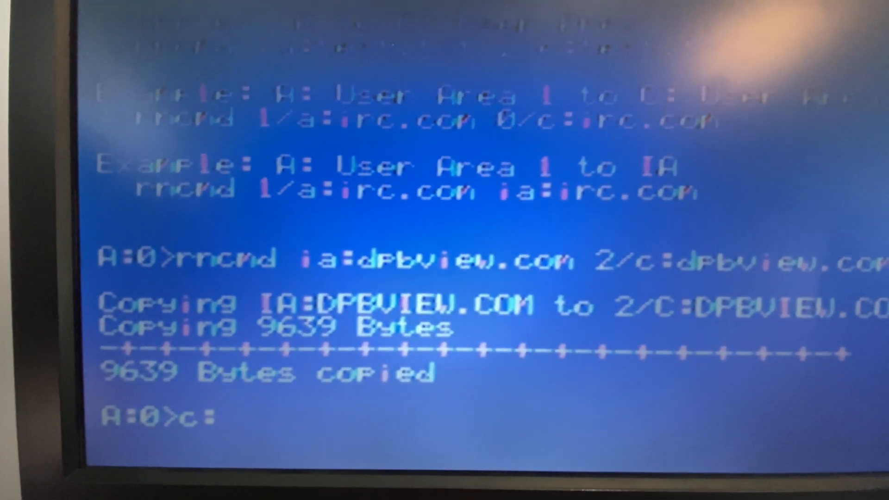
# Run the copy of DPBVIEW.COM into user area 2 on drive C
pyautogui.press('enter')
pyautogui.write('rmcmd 2/c:')
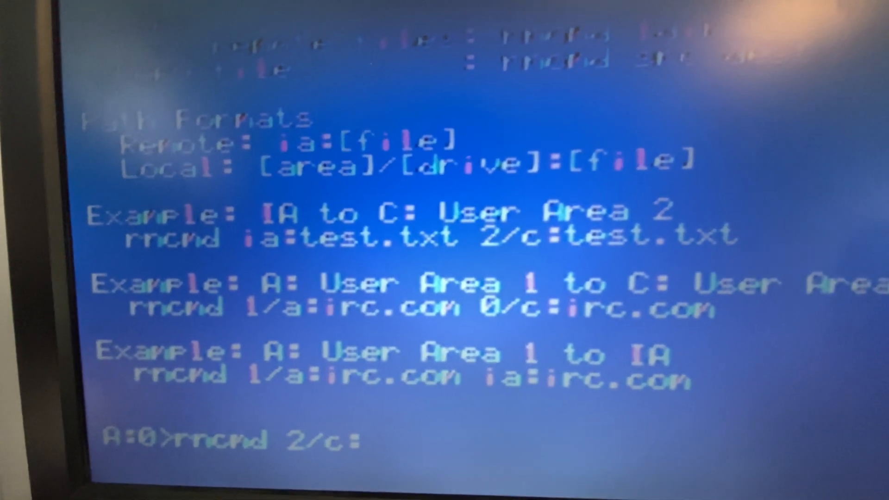
# Enter rncmd 2/c:dpbview.com 7/b: to copy DPBVIEW into user area 7 on B
pyautogui.write('dpbview.com 7/b:')
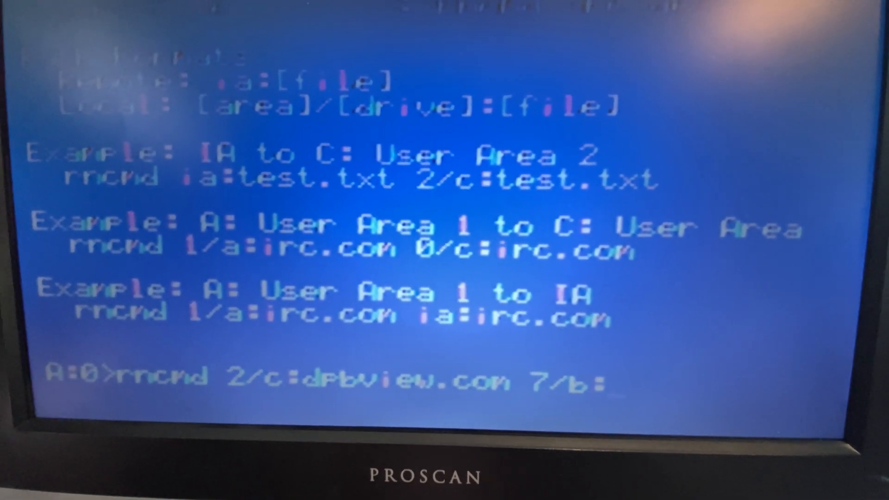
pyautogui.write('dir')
pyautogui.write('a')
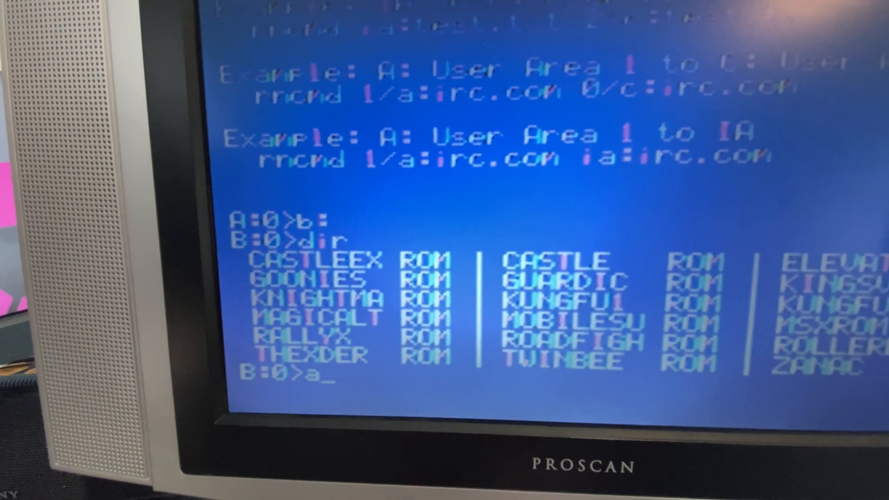
# Return from drive B's ROM file listing to drive A
pyautogui.press('Enter')
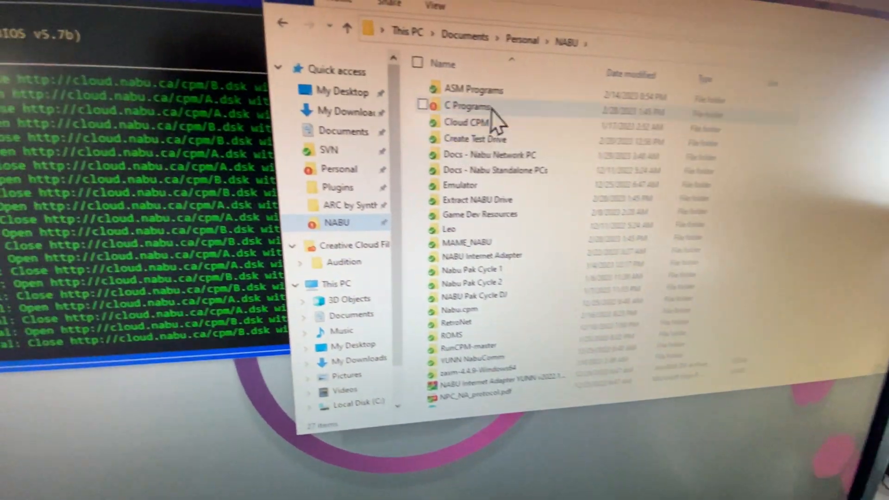
# Open the Cloud CPM folder, then its CPM BIOS subfolder
pyautogui.doubleClick(469, 123)
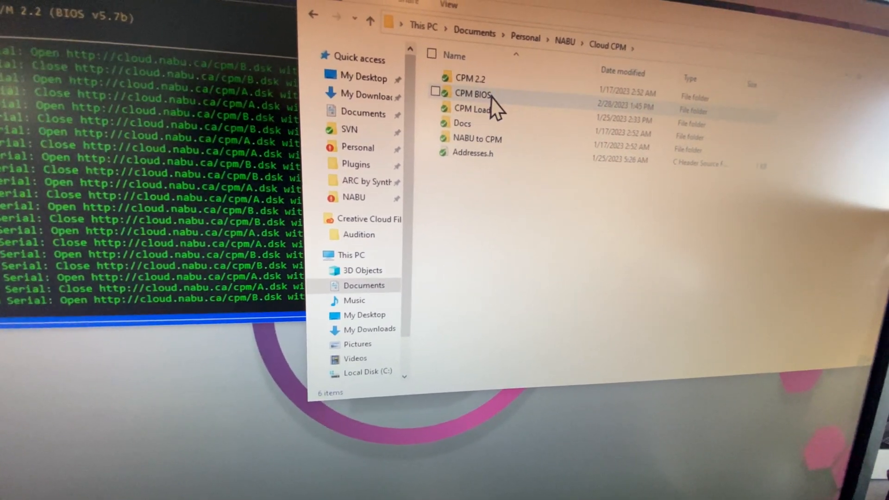
pyautogui.doubleClick(474, 94)
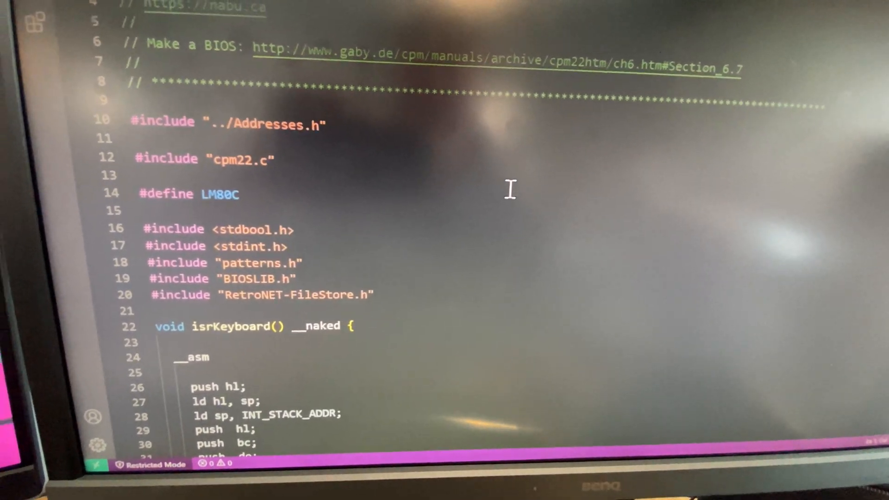
pyautogui.scroll(-3)
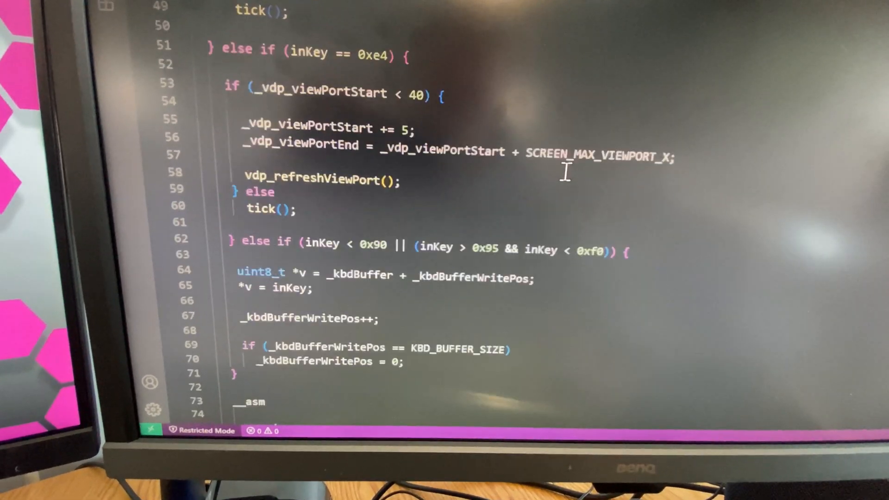
pyautogui.scroll(-3)
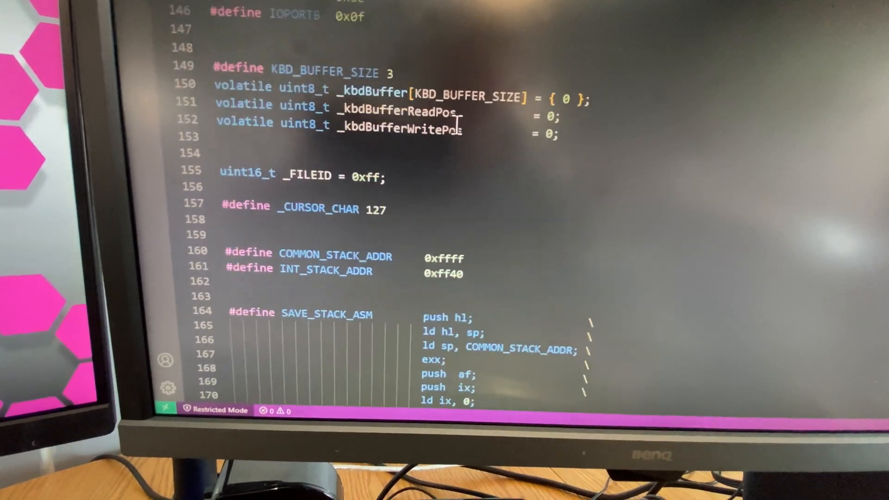
pyautogui.scroll(-3)
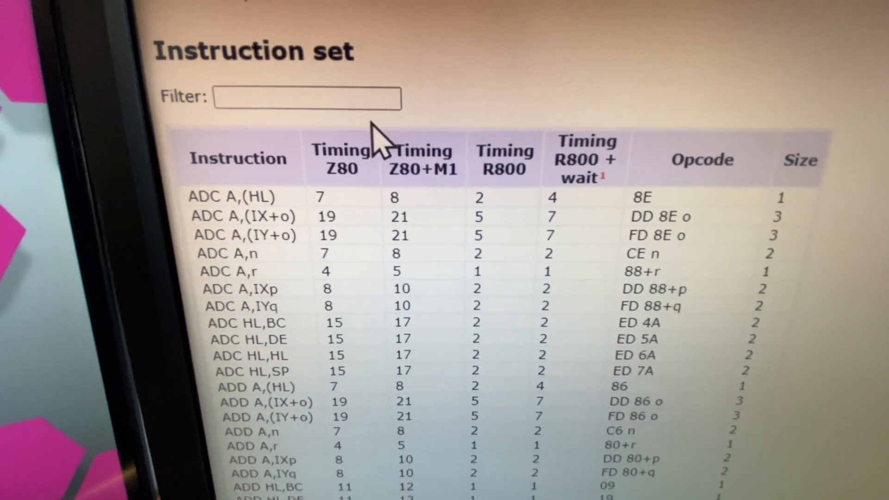
# Scroll the Z80 instruction set table down toward the LD instructions
pyautogui.scroll(-3)
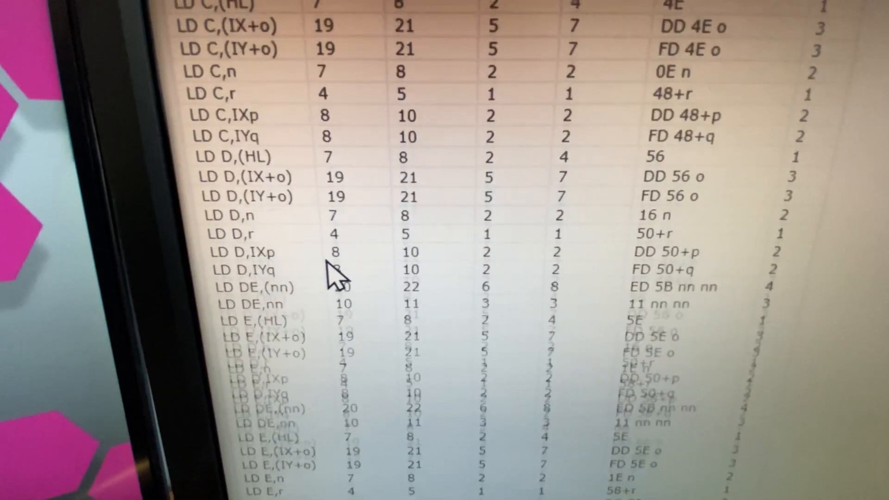
pyautogui.scroll(-3)
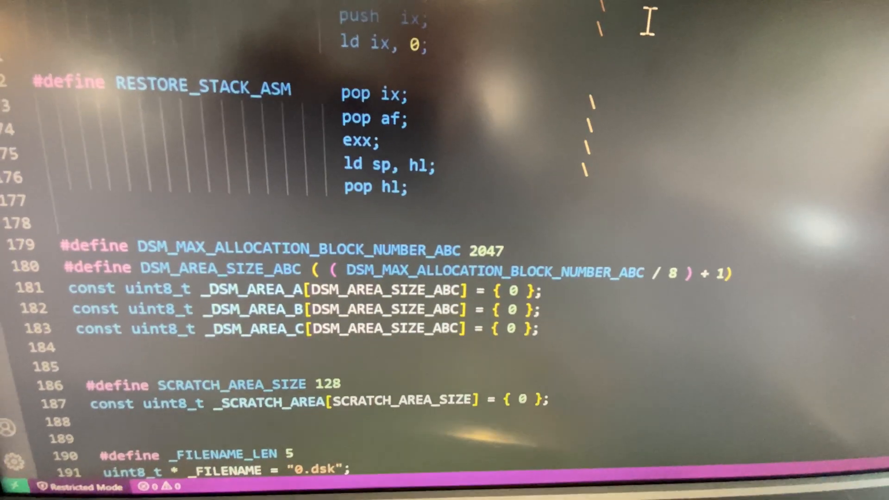
pyautogui.scroll(-3)
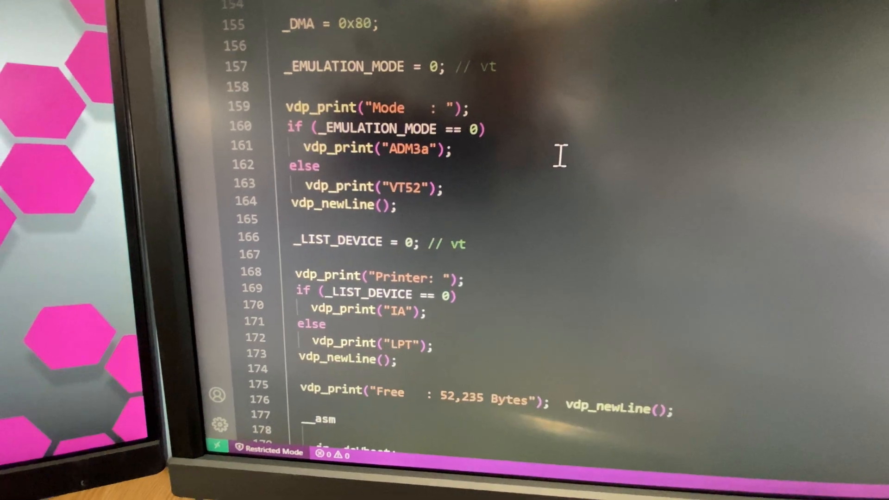
pyautogui.scroll(-3)
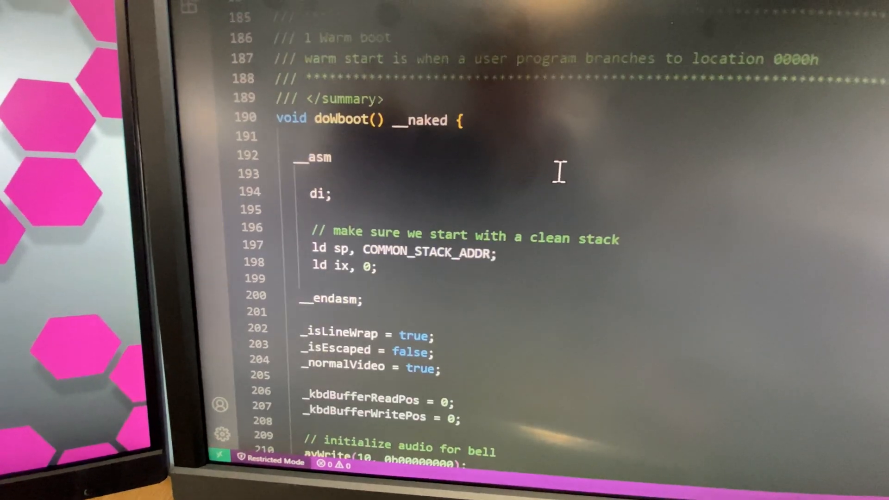
pyautogui.scroll(-3)
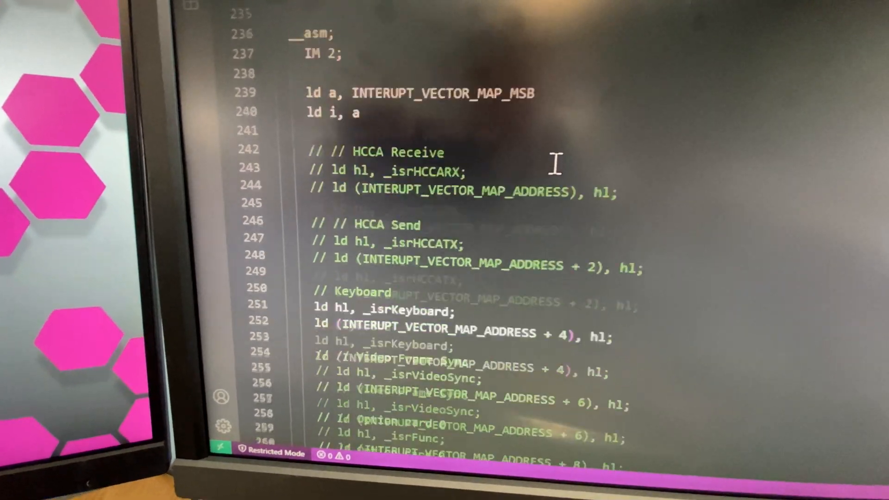
pyautogui.scroll(-3)
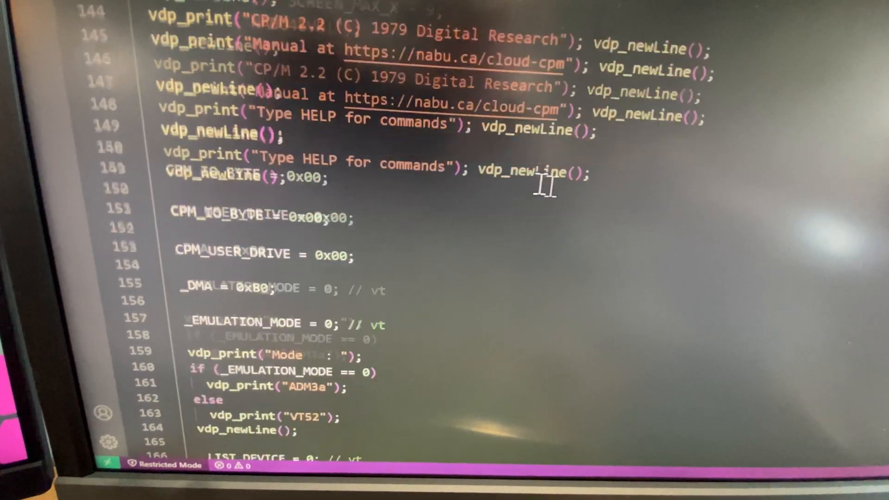
pyautogui.scroll(-3)
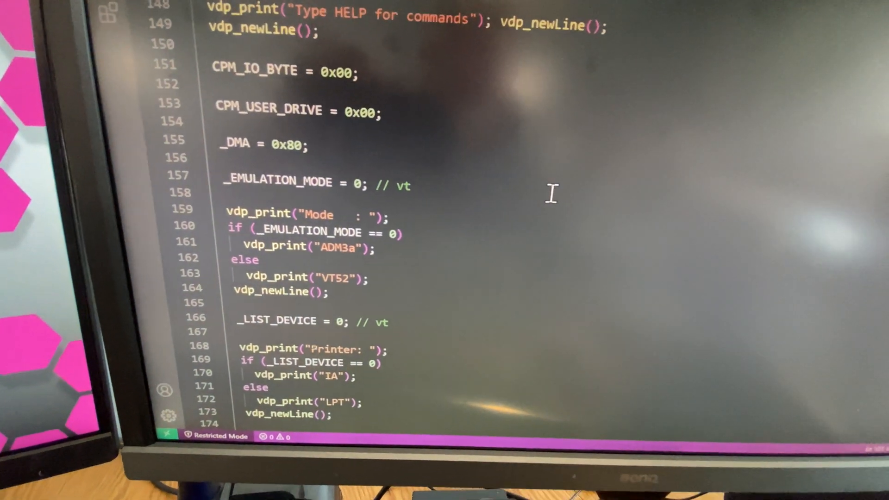
pyautogui.scroll(-3)
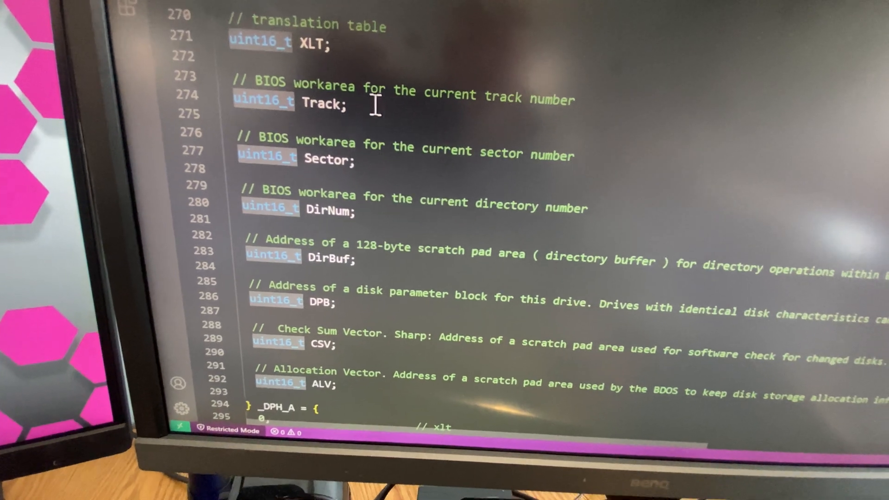
pyautogui.scroll(-3)
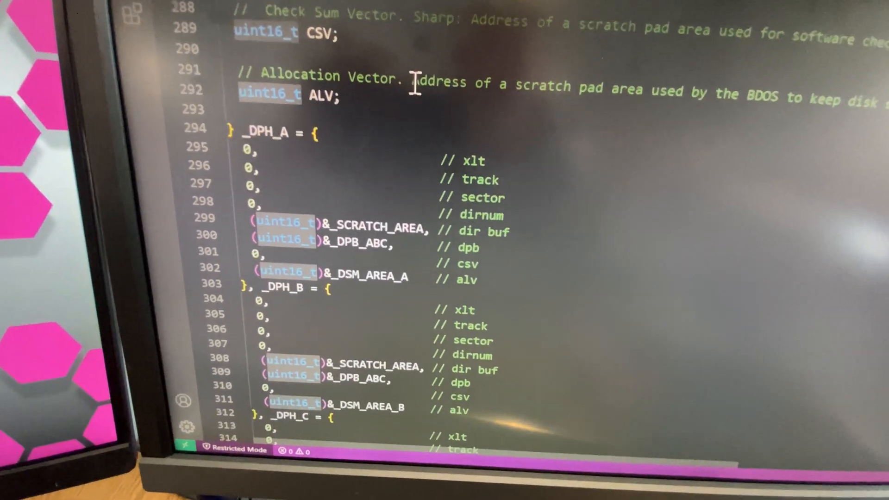